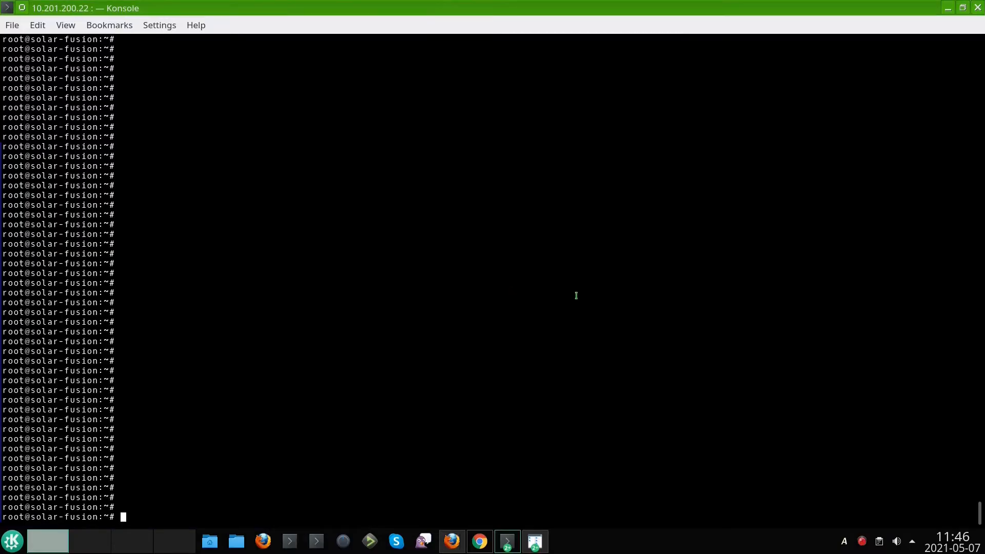
mouse_move(581, 282)
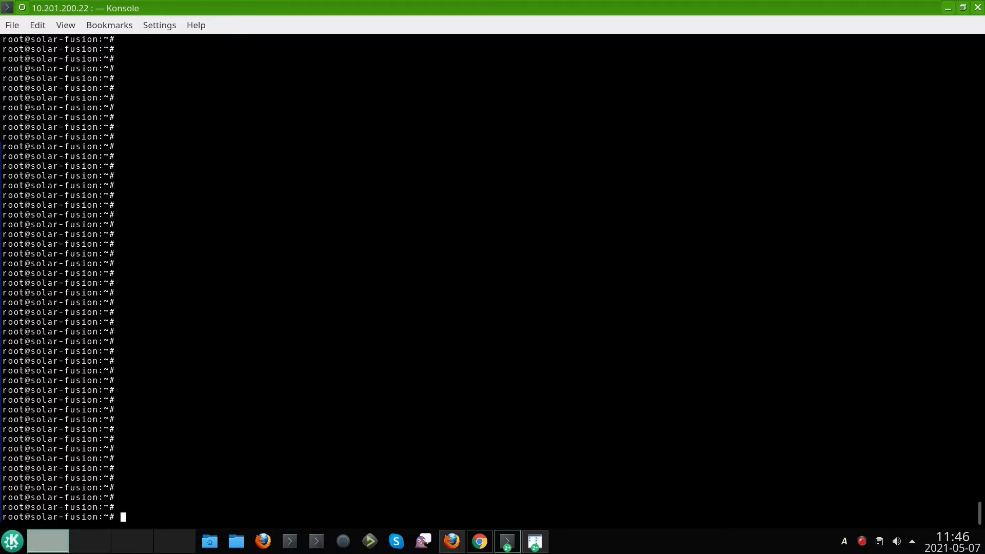
Print /etc/overlayroot.conf and scroll to its final overlayroot overlay-device line with recurse=0.
text(cat /etc)
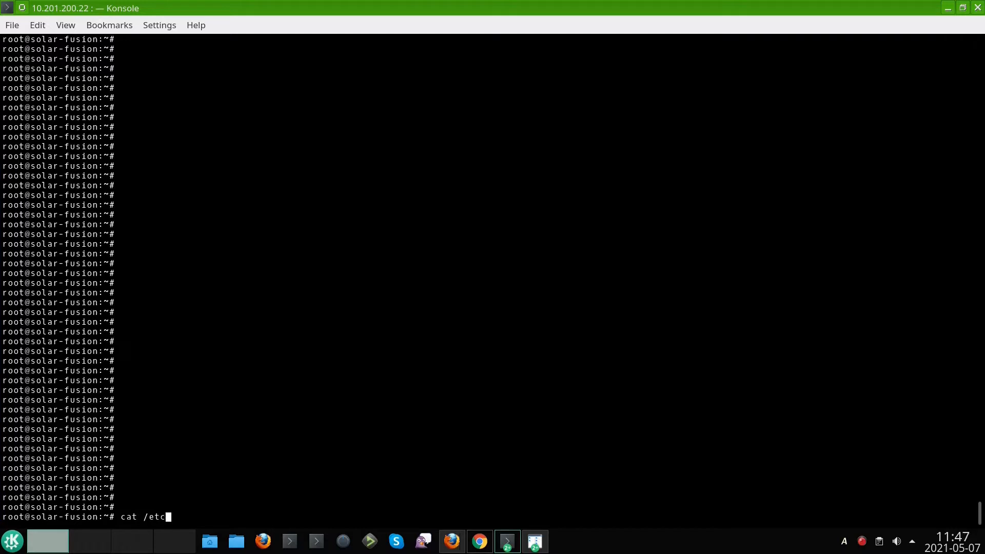
text(/)
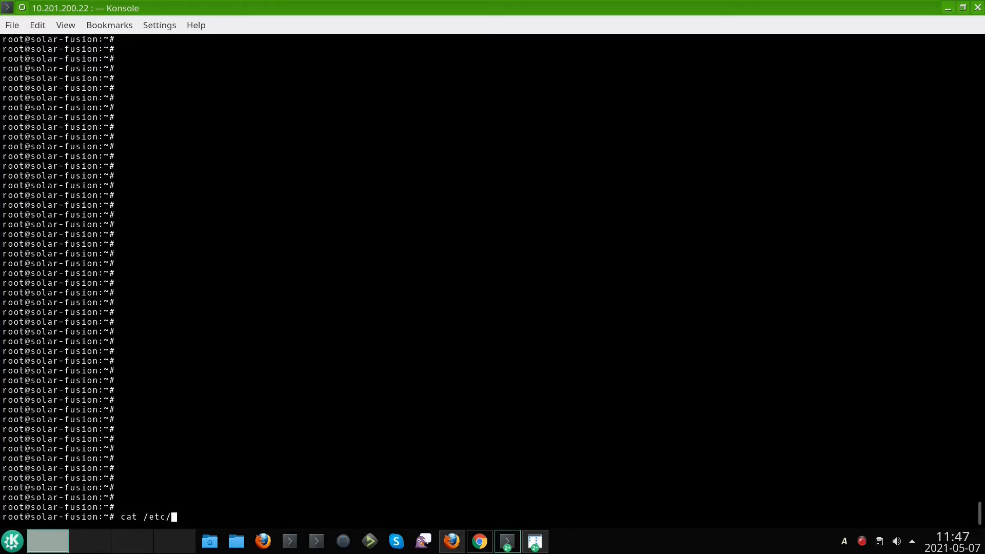
text(overlayroot.)
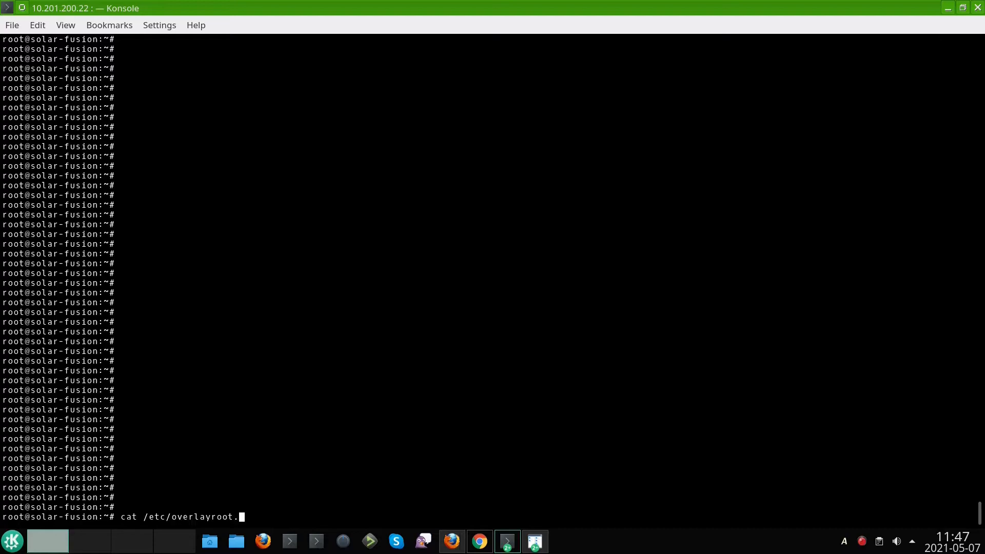
key(Return)
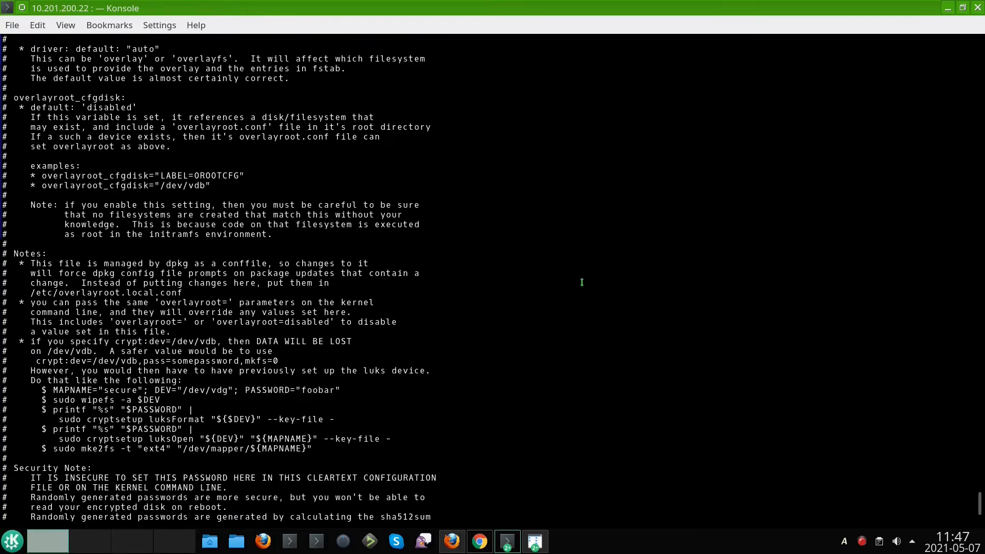
scroll(down, 3)
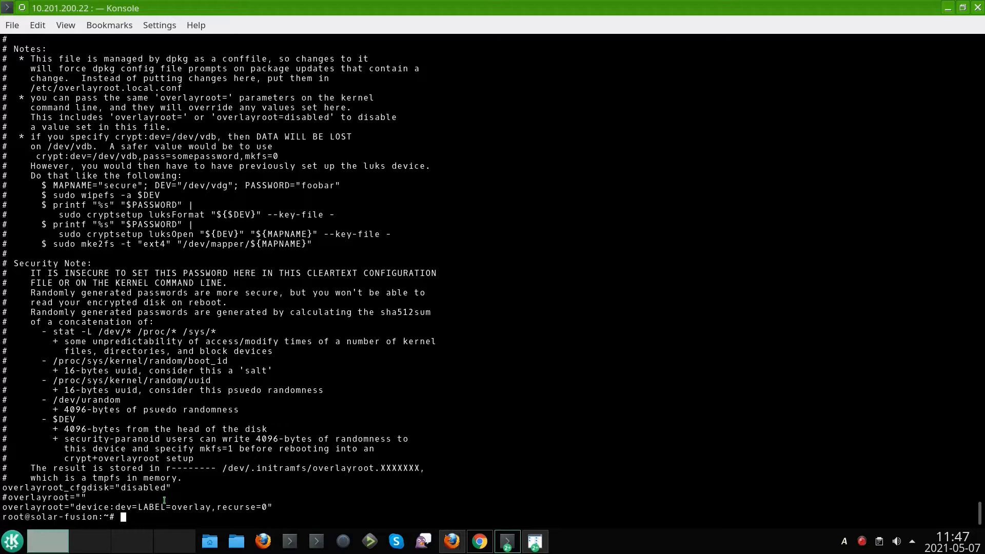
mouse_move(205, 503)
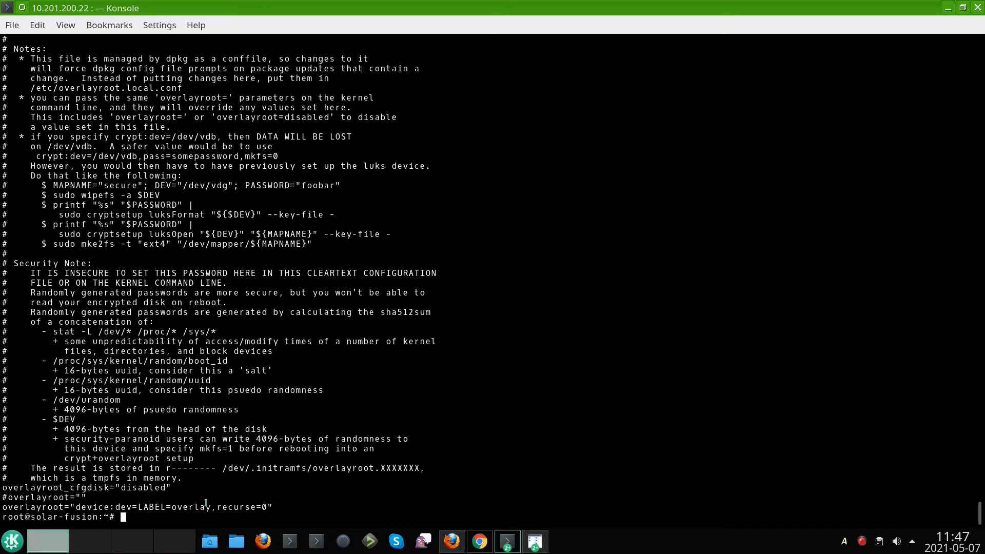
mouse_move(488, 261)
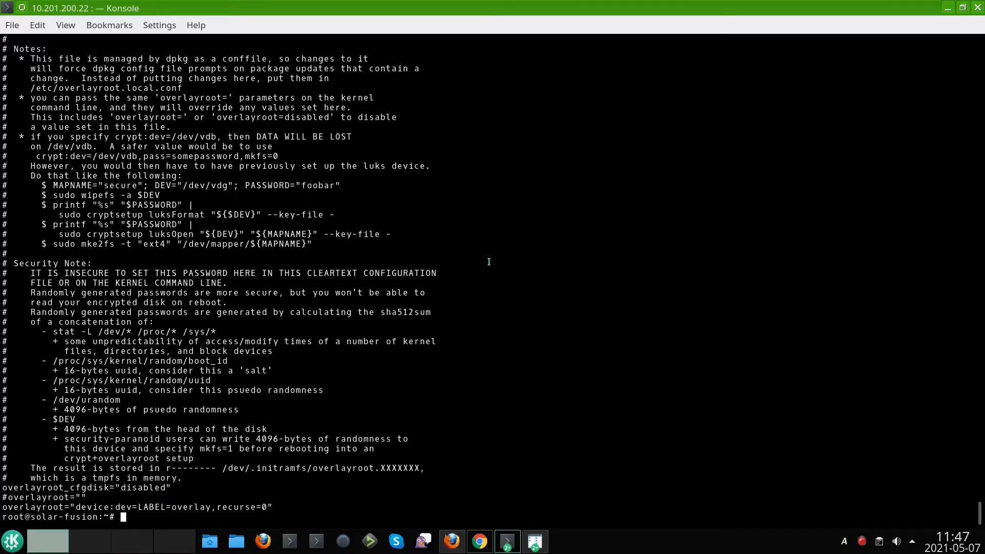
mouse_move(539, 276)
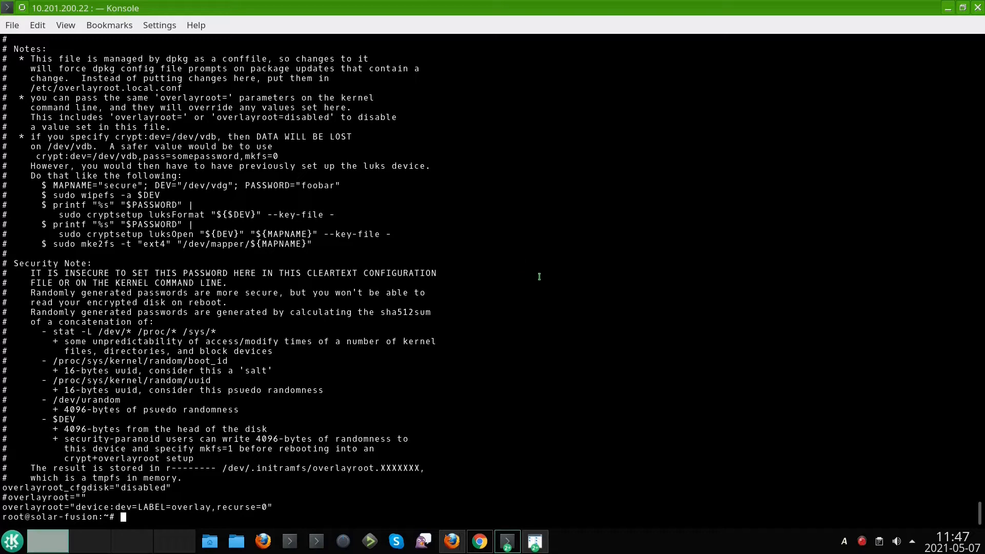
mouse_move(530, 274)
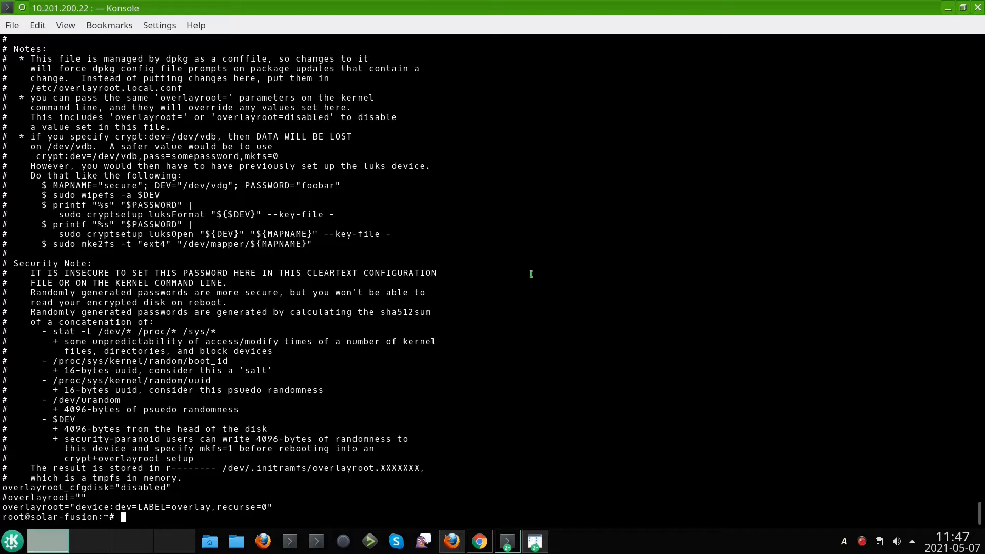
mouse_move(219, 514)
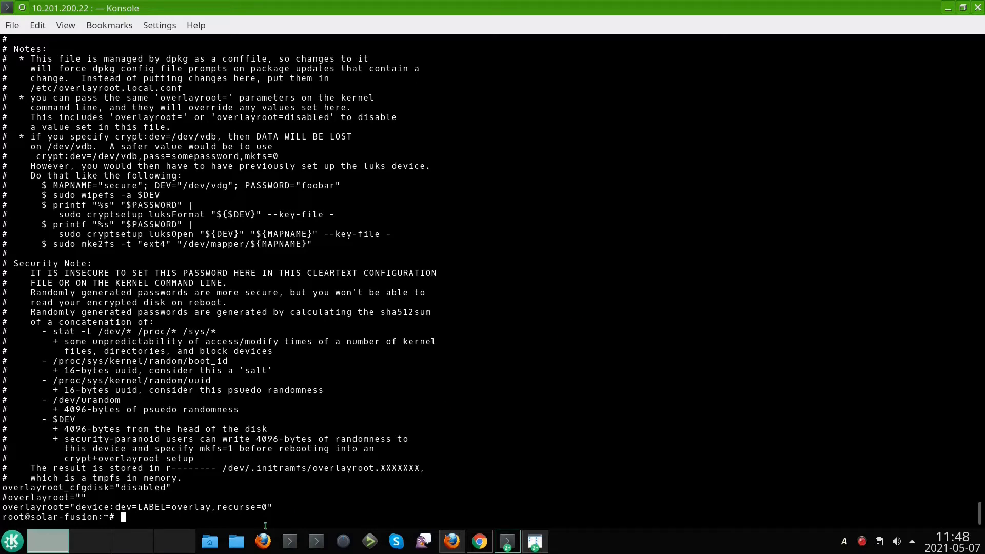
mouse_move(637, 282)
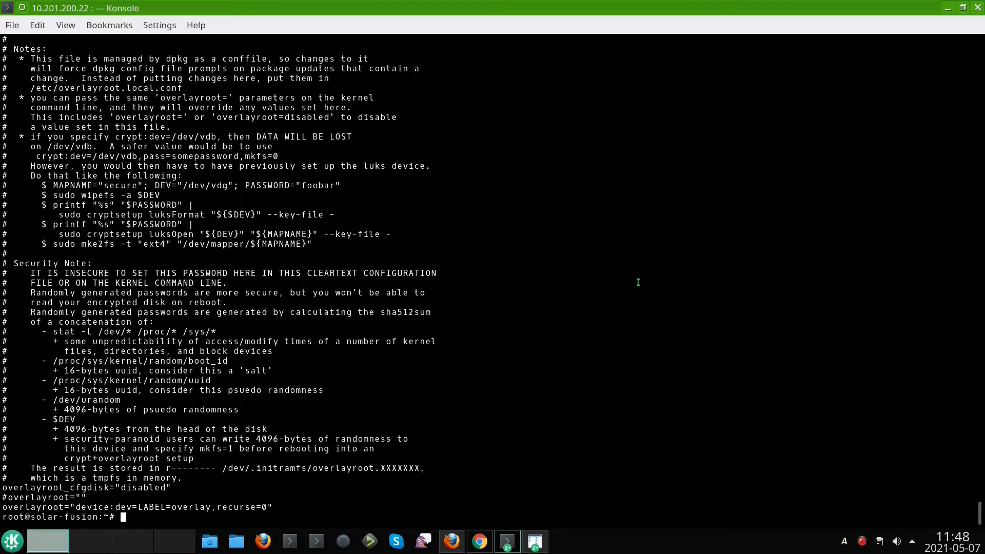
Print /boot/firmware/cmdline.txt and highlight the 'disabled' value of overlayroot=disabled.
text(cat /)
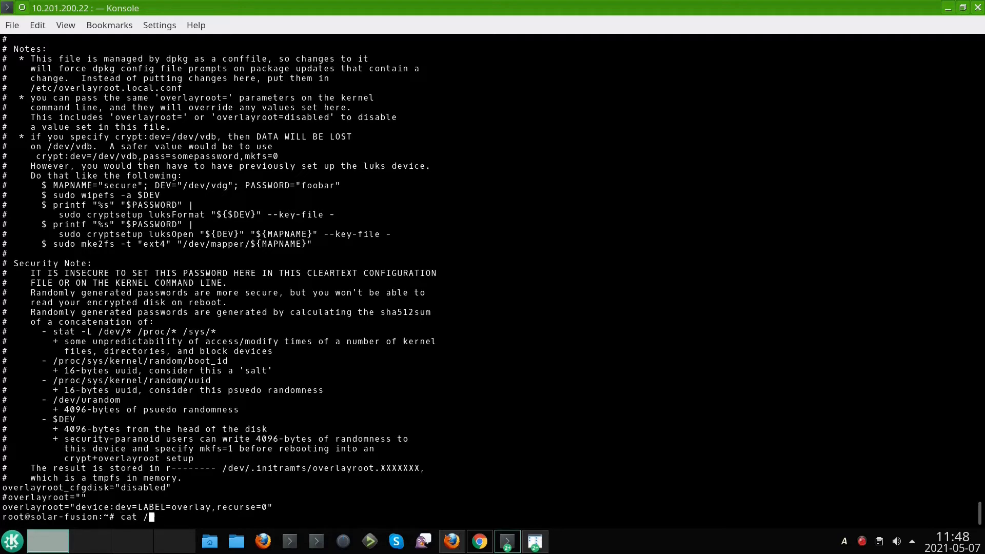
text(boot/)
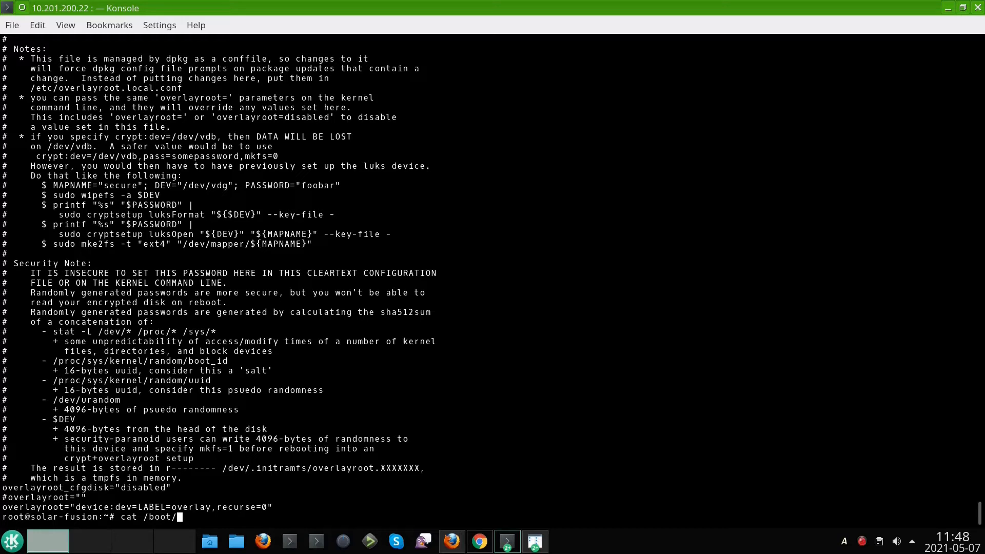
text(firmware/)
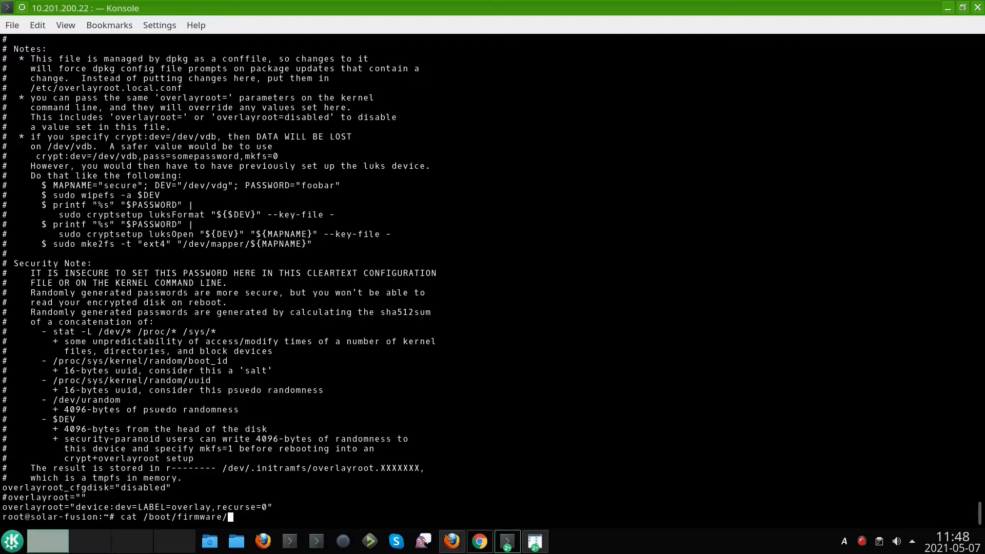
text(cmd)
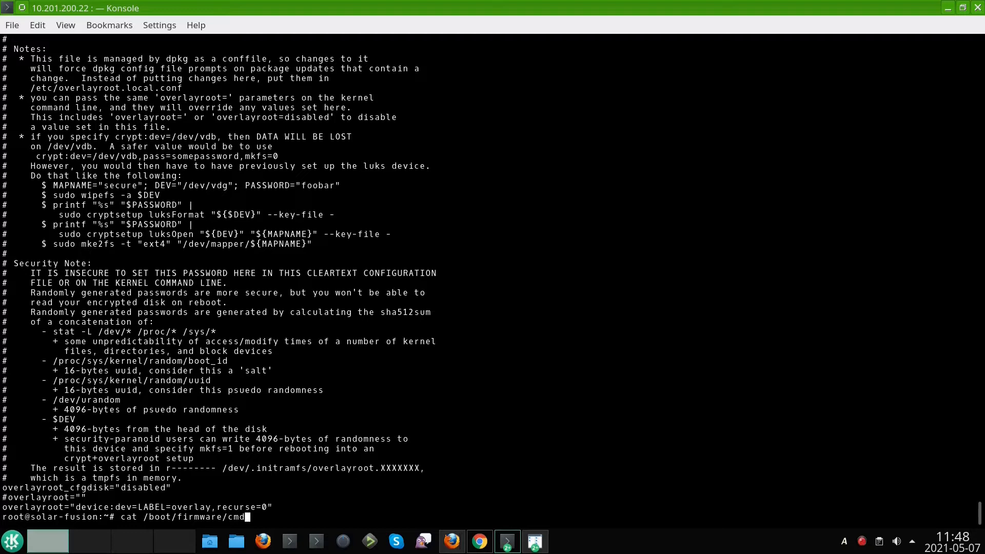
text(line.txt)
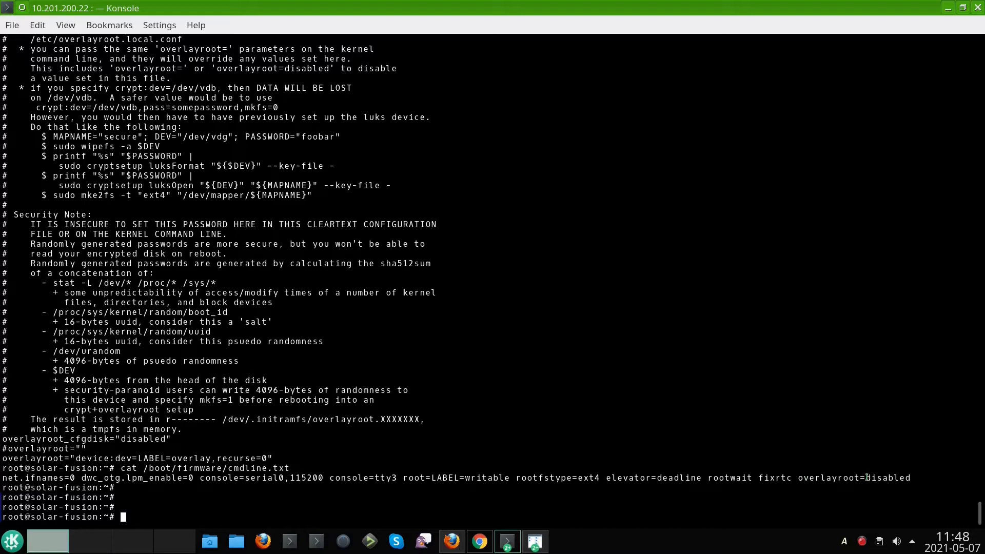
double_click(817, 478)
text(df -hP)
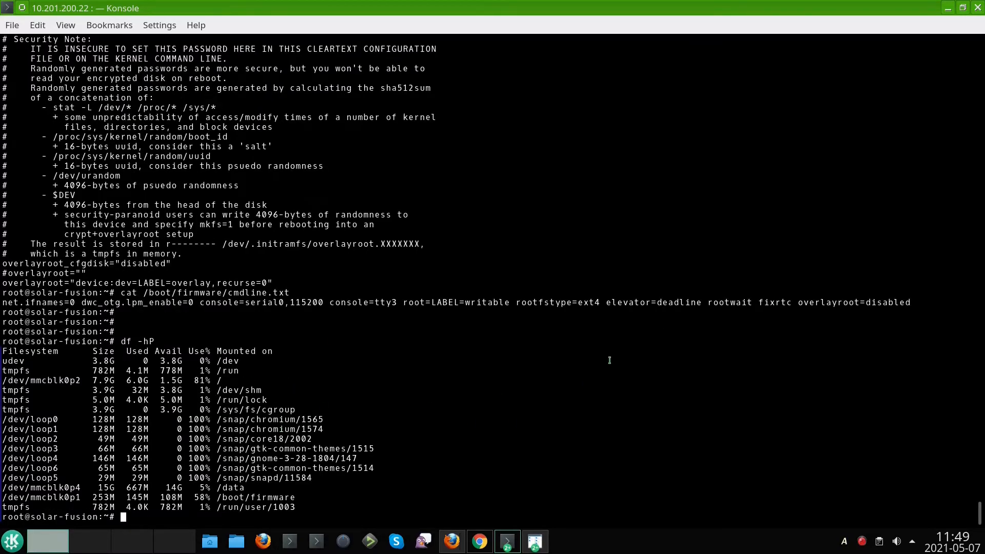
mouse_move(357, 371)
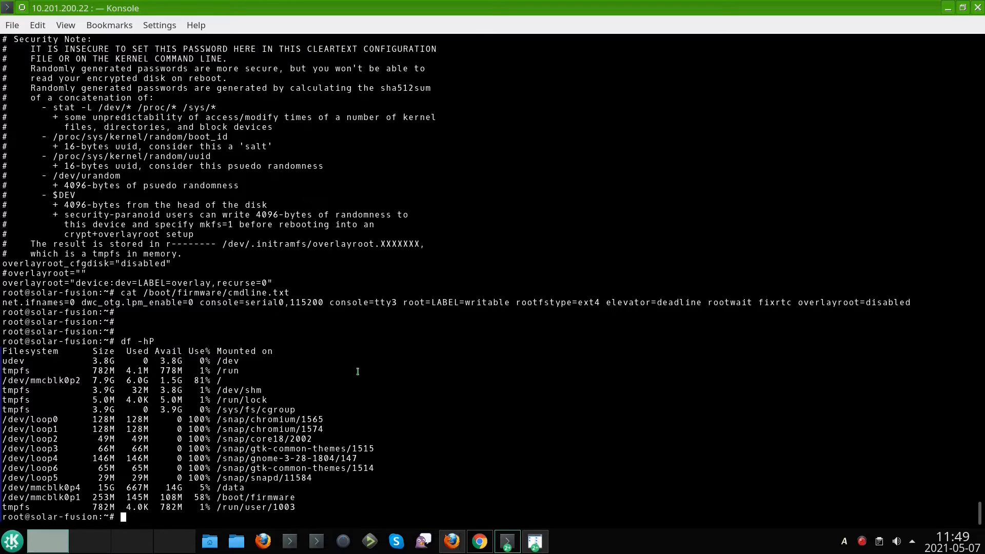
mouse_move(564, 375)
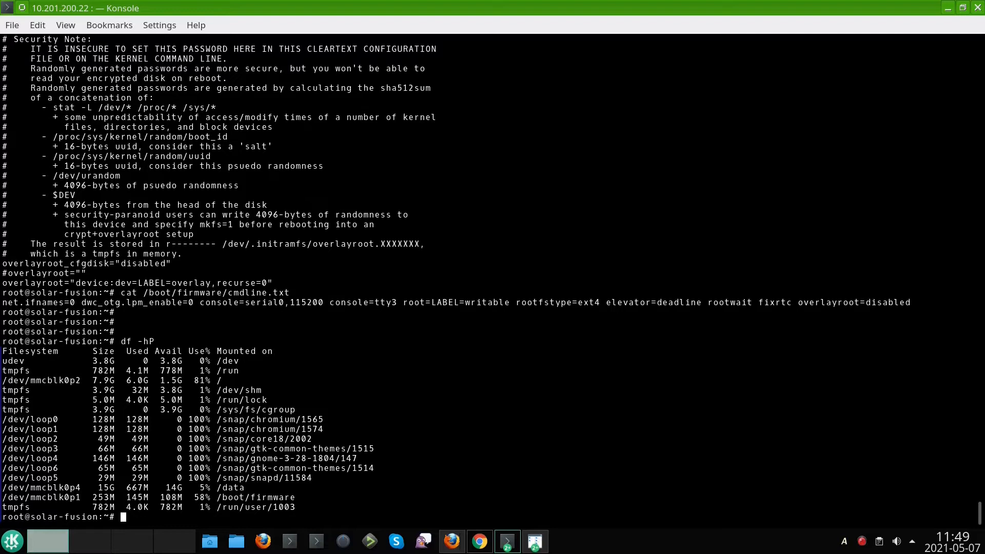
mouse_move(571, 376)
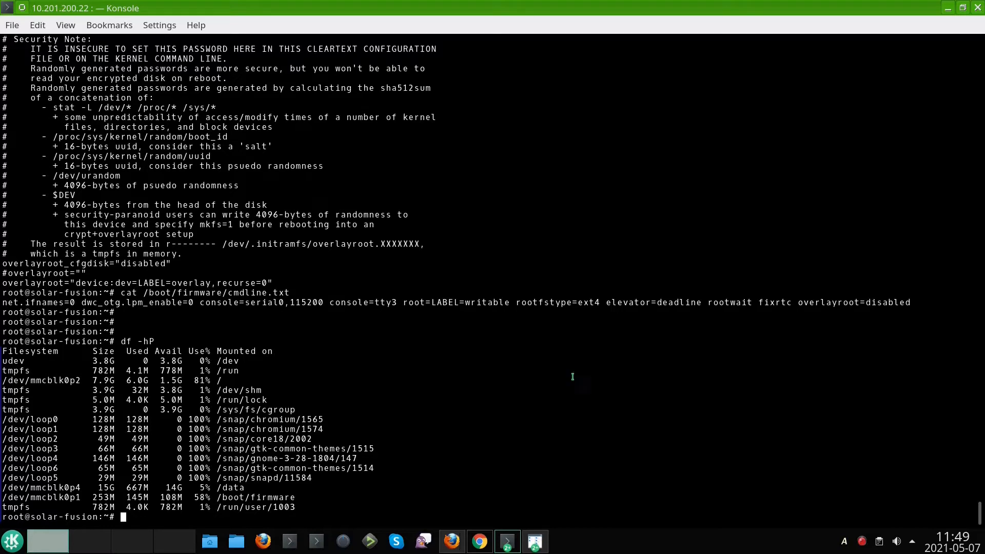
mouse_move(640, 277)
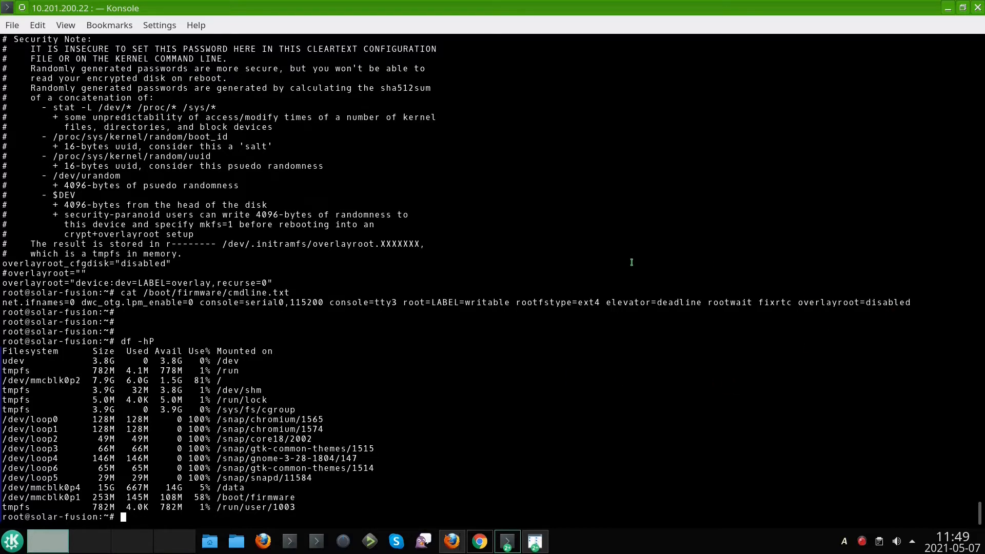
mouse_move(630, 264)
text(blkid)
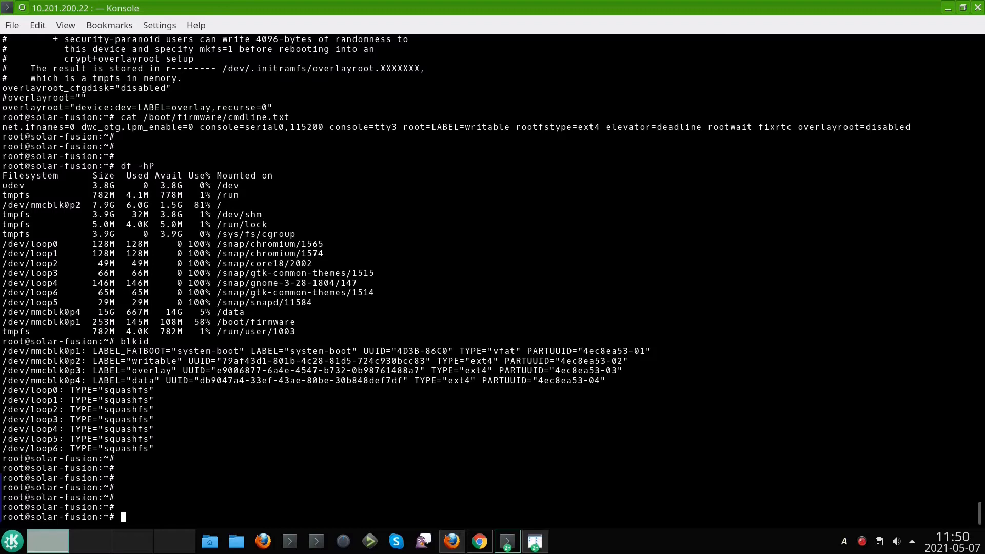
Enter 'vim /boot/' to begin editing a boot firmware file.
text(vim /boot/firmware/)
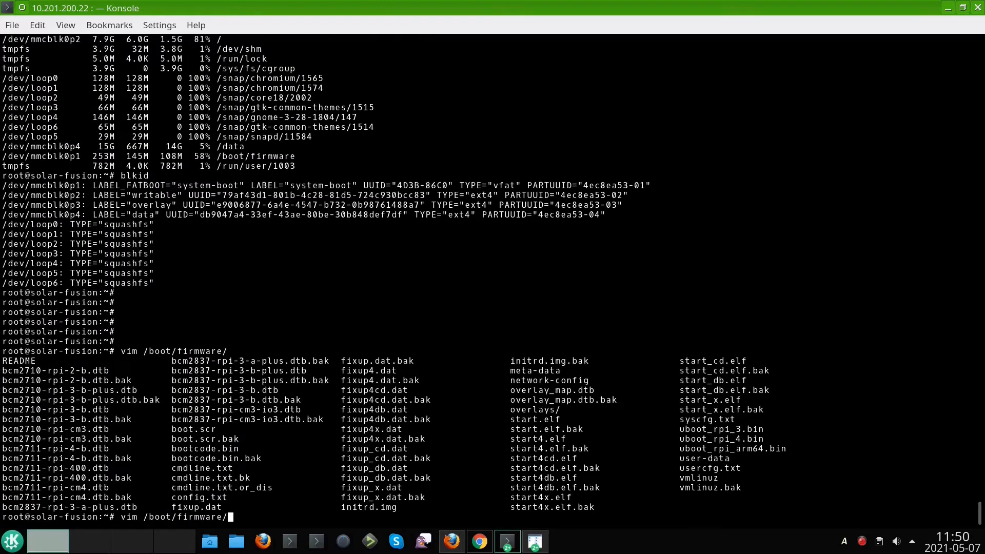
key(Return)
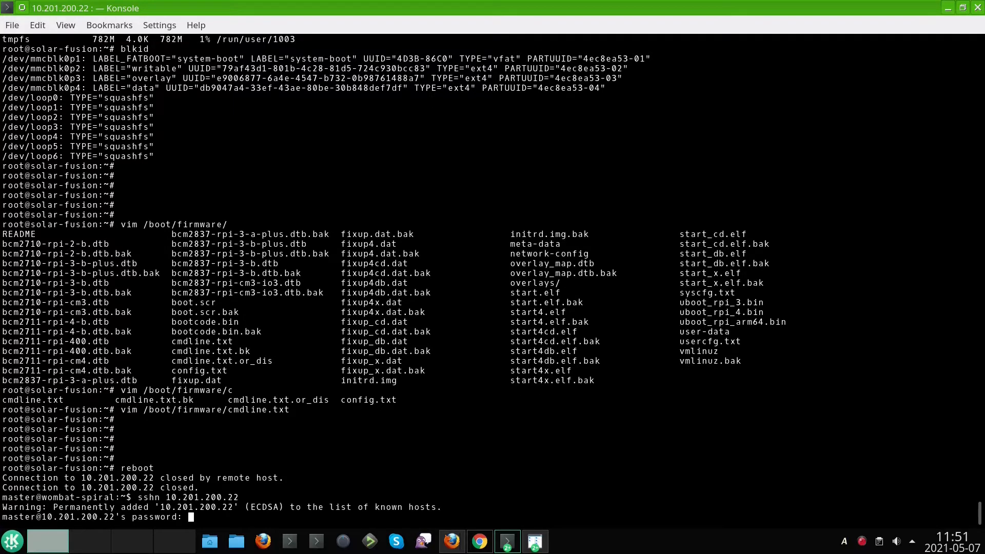
Run df -hP and highlight the /dev/disk/by-label/overlay filesystem row.
scroll(down, 3)
text(sudo su -)
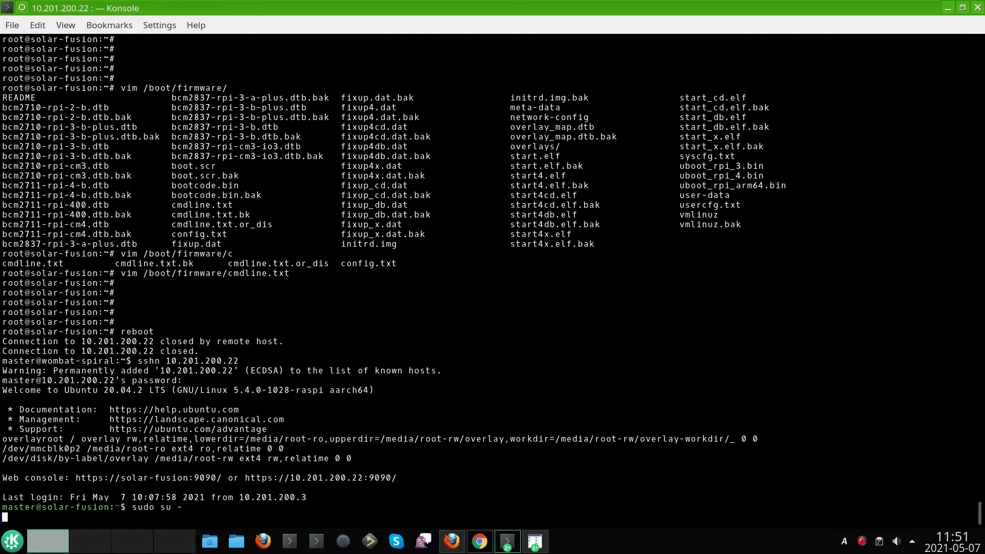
text(df)
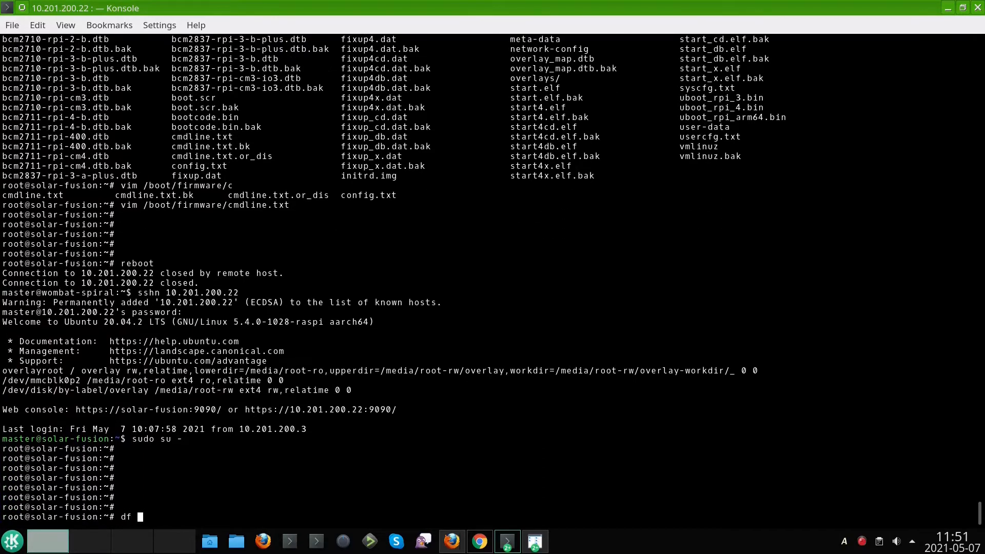
text(-hP)
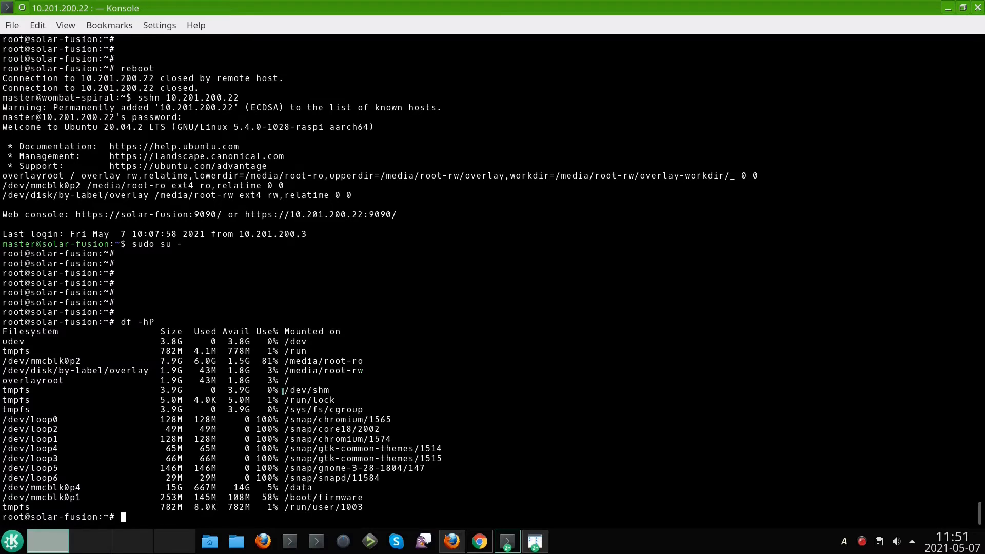
double_click(33, 381)
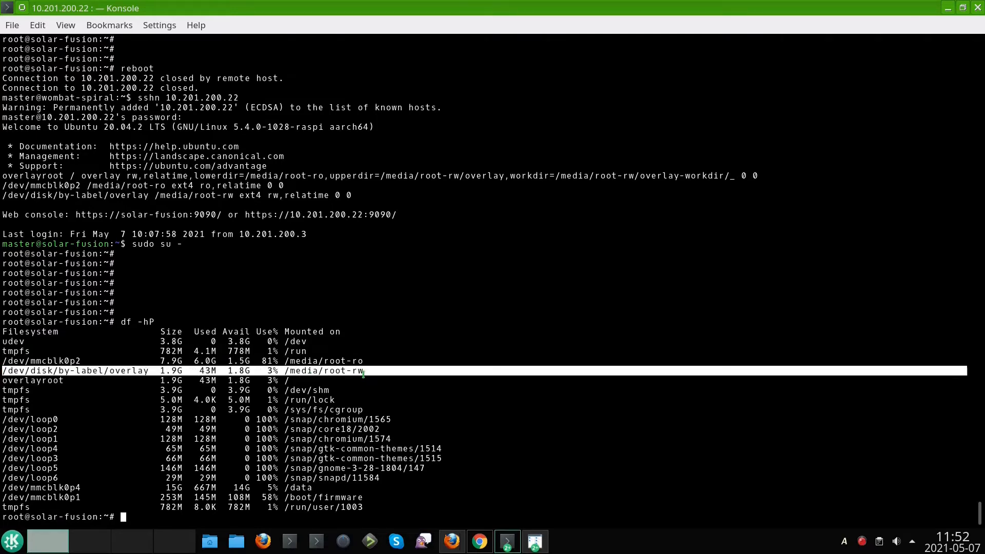
Type ls -la to list the root directory in long format.
text(ls -lah /)
text(cat /e)
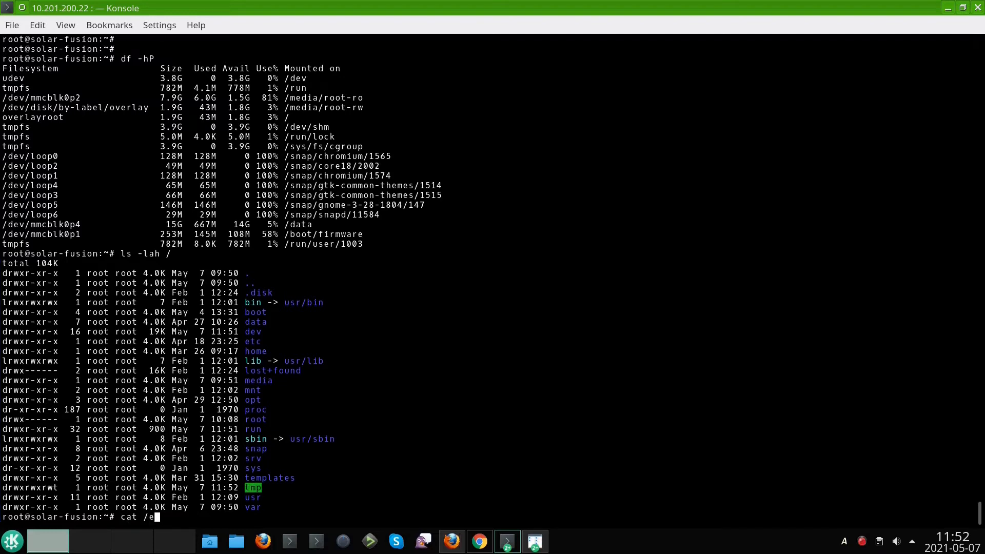
Display /etc/initramfs-tools/hooks/reset_button, the script copying python3 and tools into initramfs.
text(tc/init)
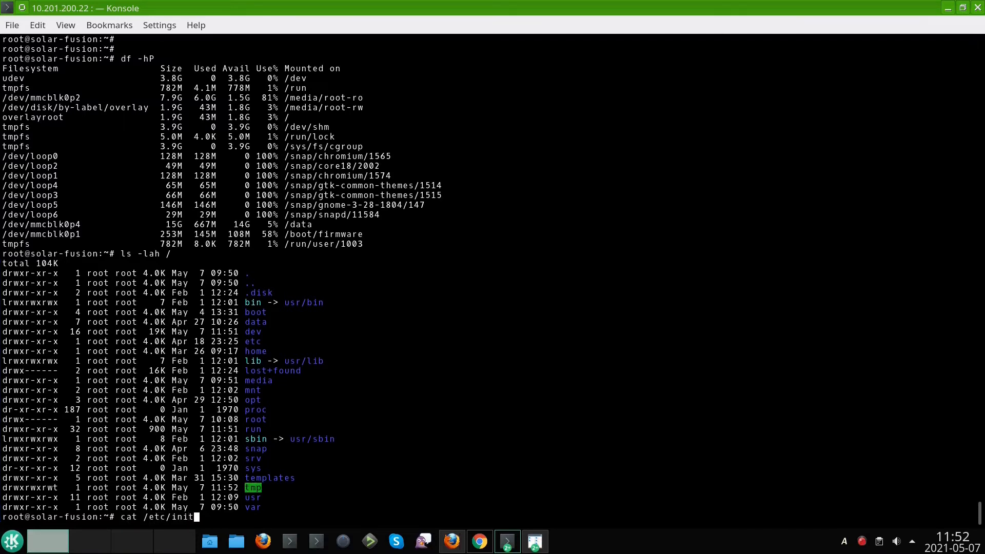
text(ramfs-tools/)
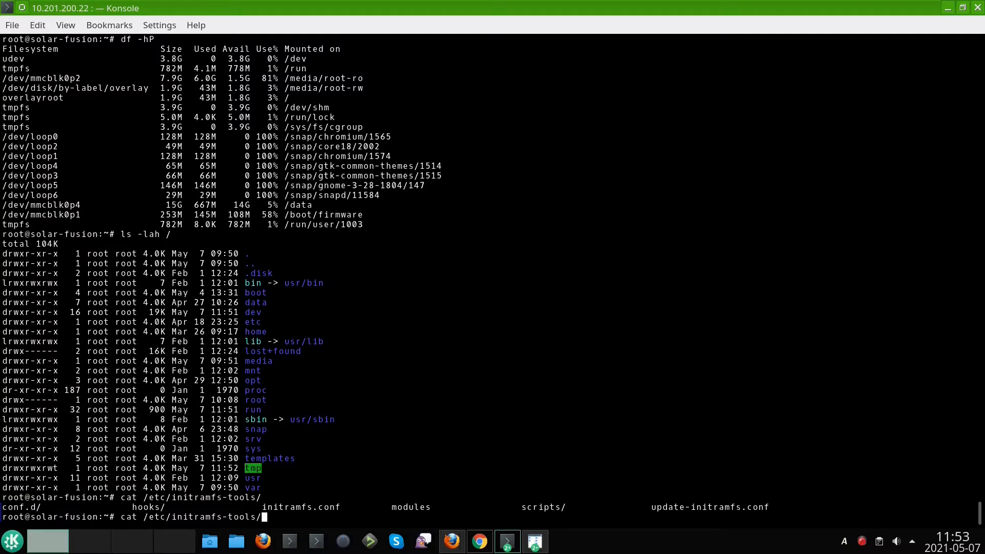
text(hooks/reset_button)
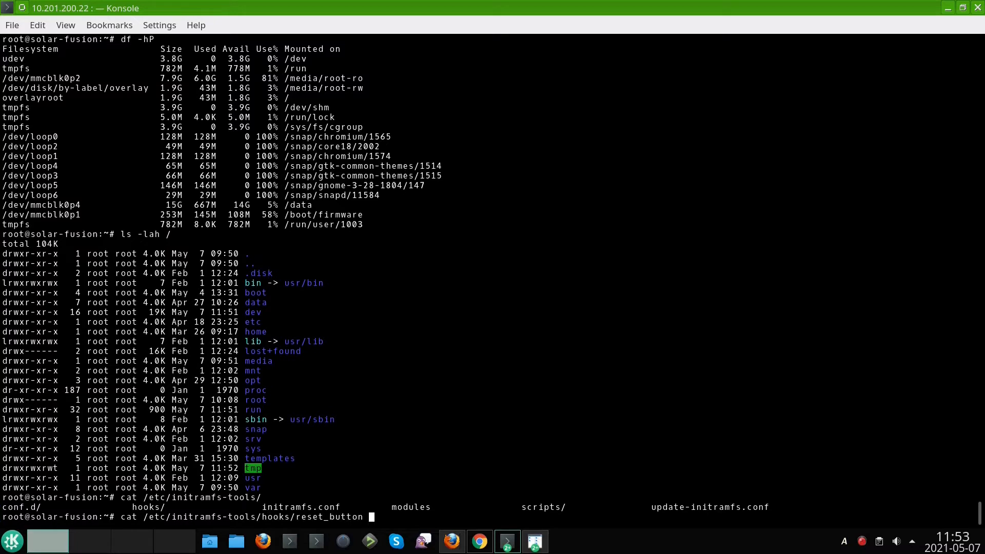
key(Return)
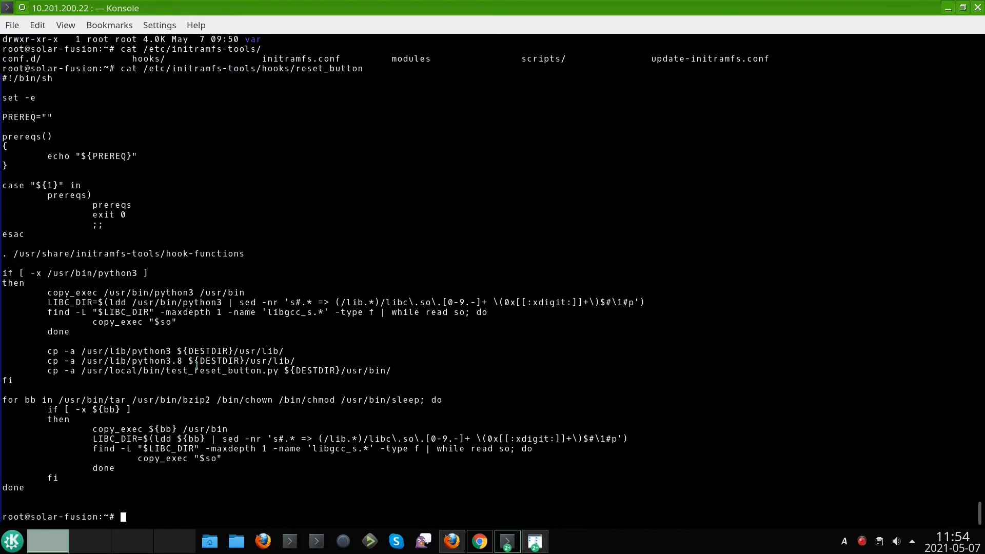
mouse_move(562, 336)
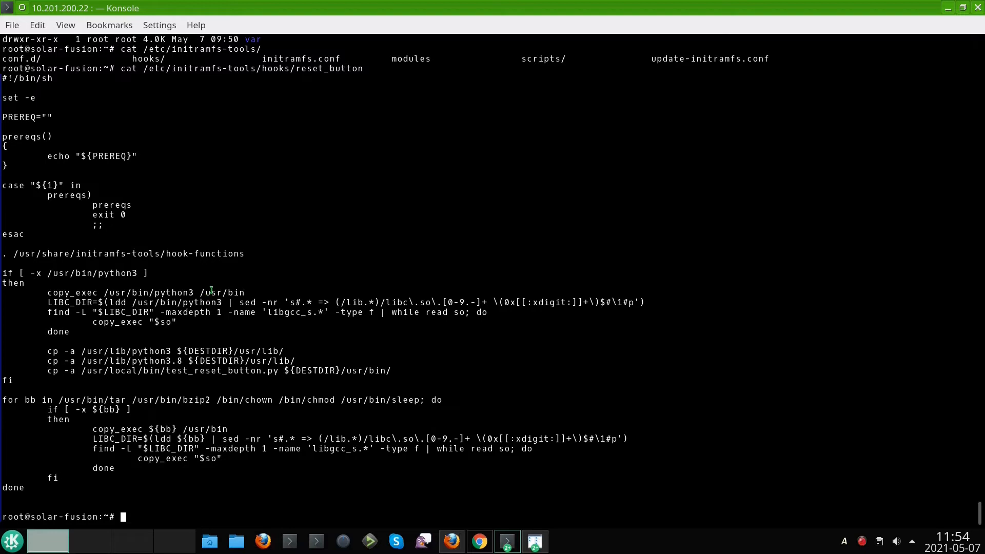
mouse_move(548, 278)
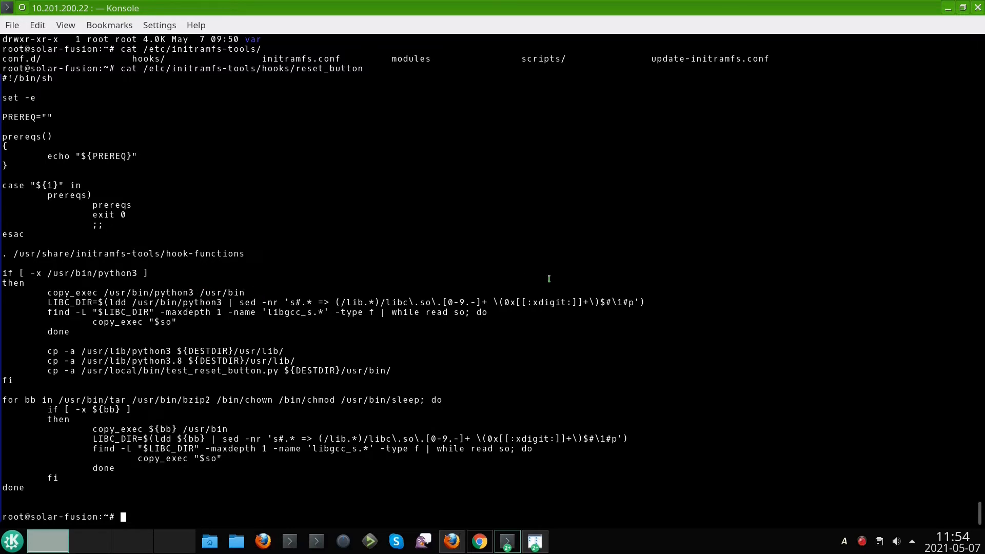
mouse_move(169, 387)
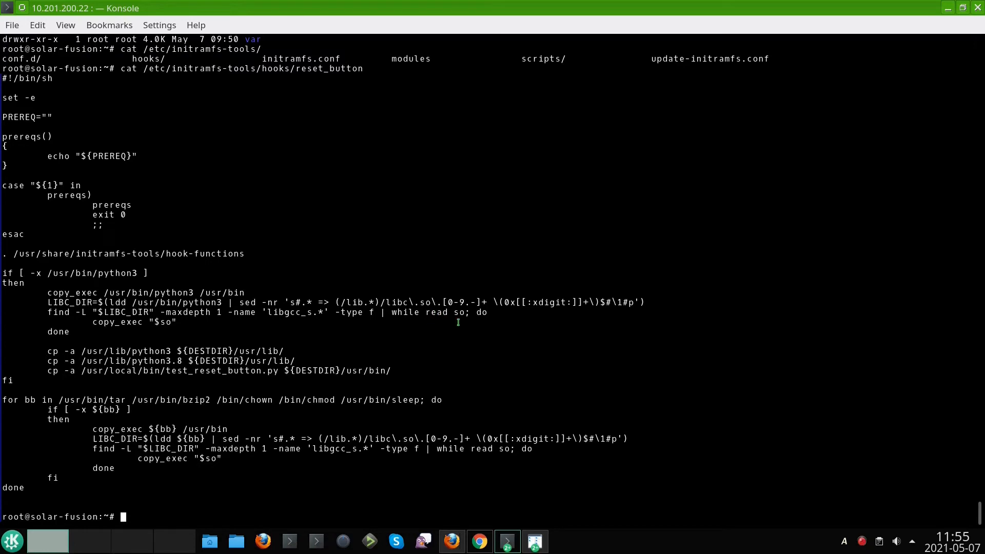
mouse_move(492, 312)
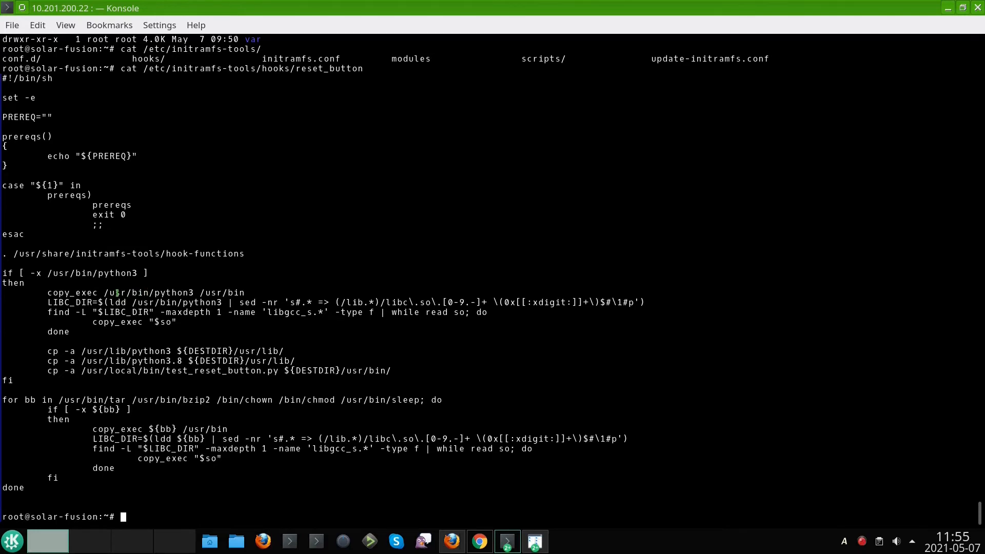
mouse_move(458, 313)
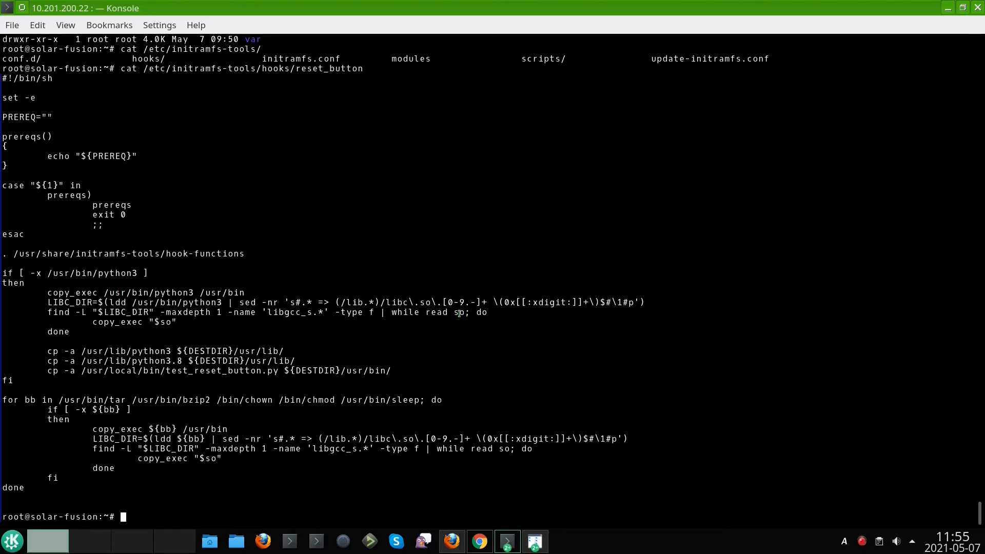
mouse_move(524, 313)
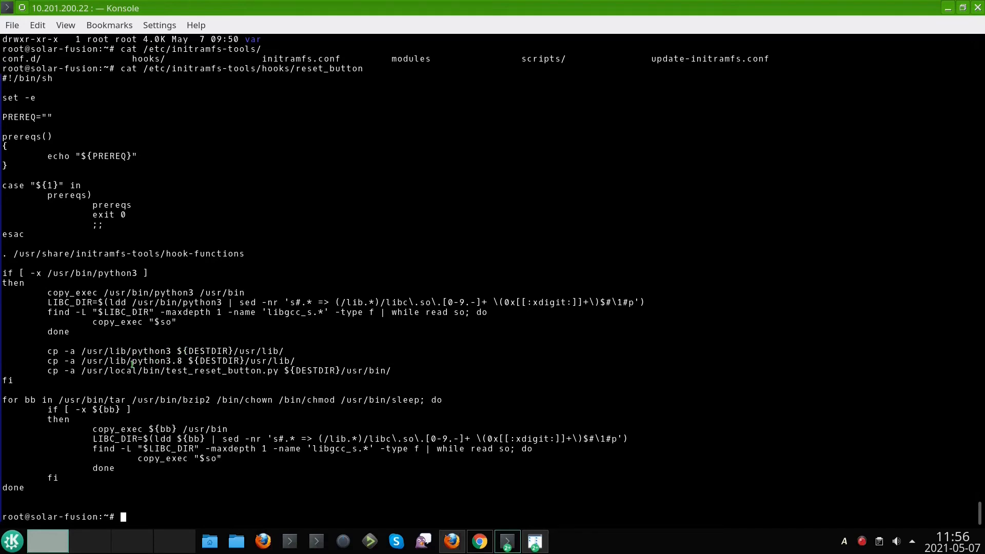
mouse_move(188, 358)
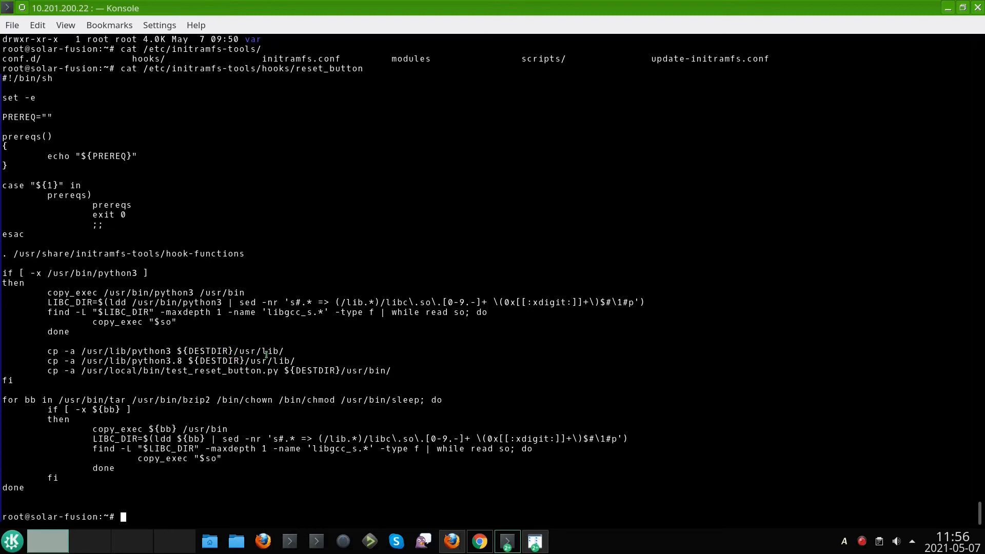
mouse_move(523, 272)
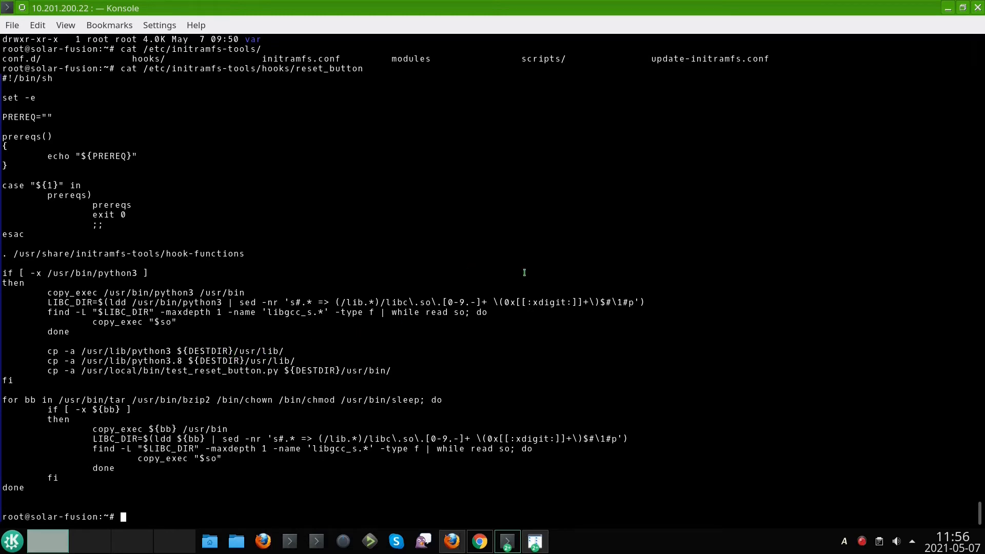
mouse_move(524, 324)
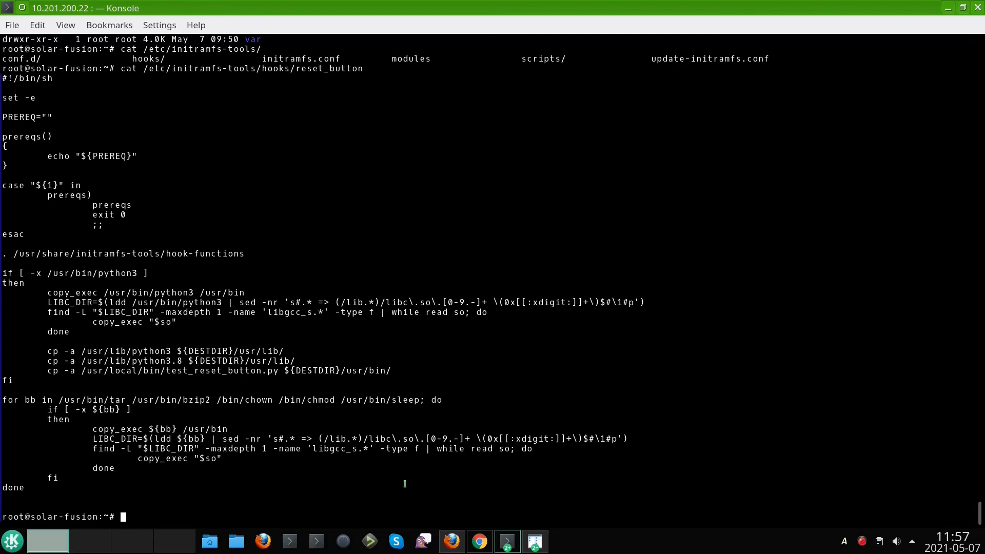
mouse_move(547, 360)
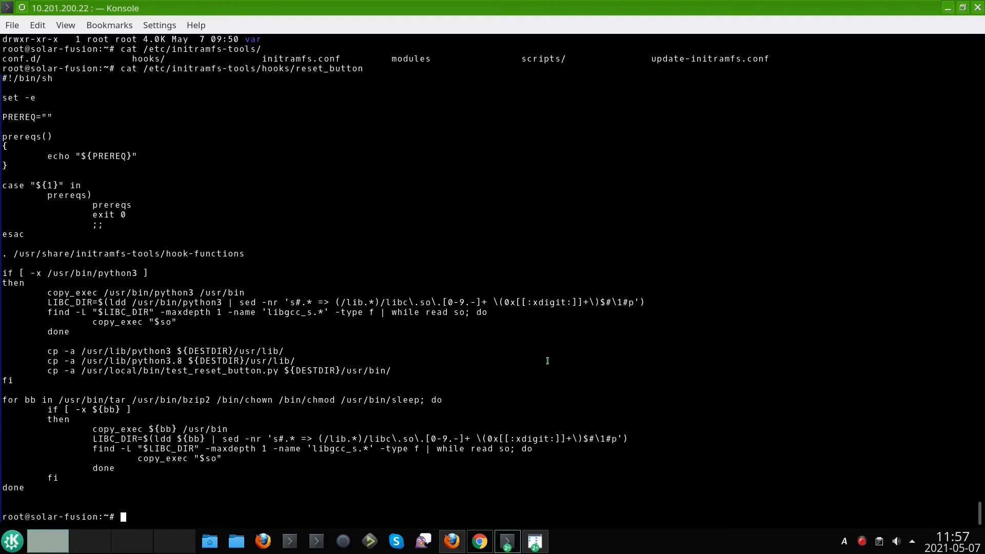
mouse_move(547, 324)
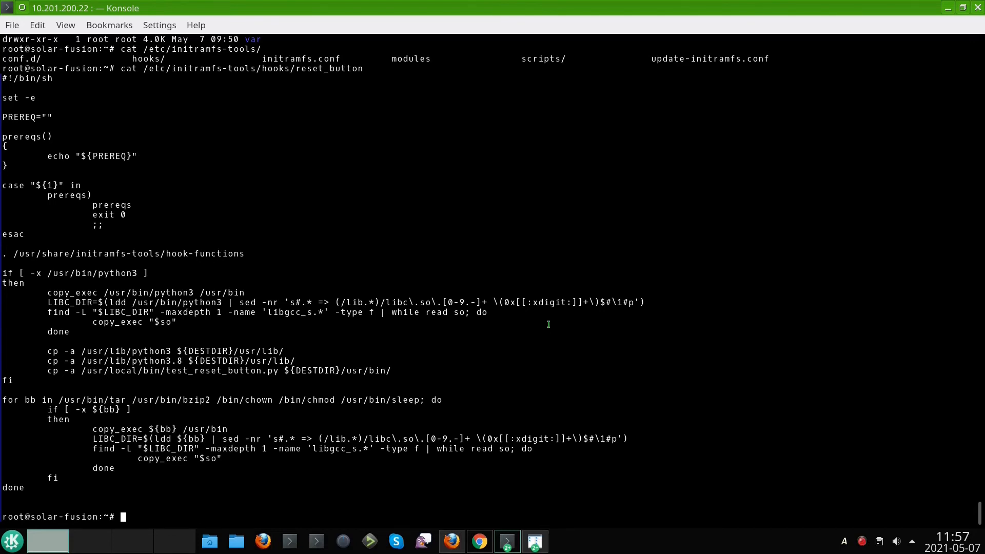
Display /etc/initramfs-tools/scripts/local-premount/reset_button, the settings-restore script.
text(cat /etc/initramfs-tools/hooks/r)
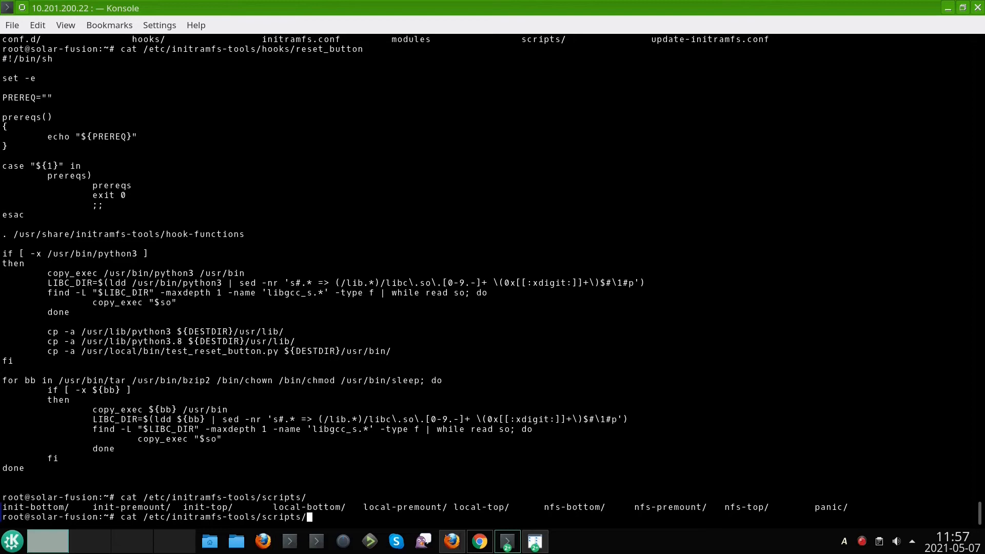
text(local-premount/reset_button)
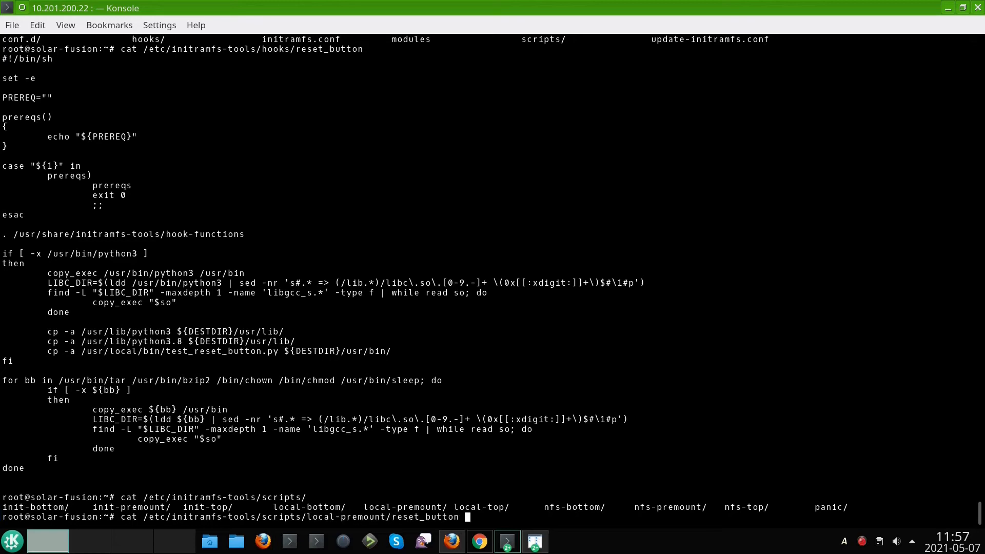
key(Return)
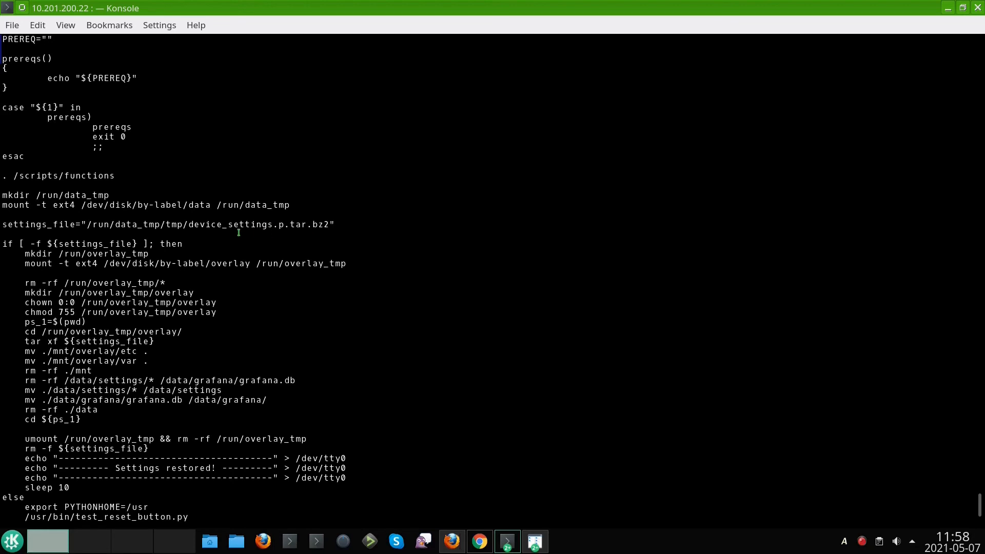
scroll(down, 3)
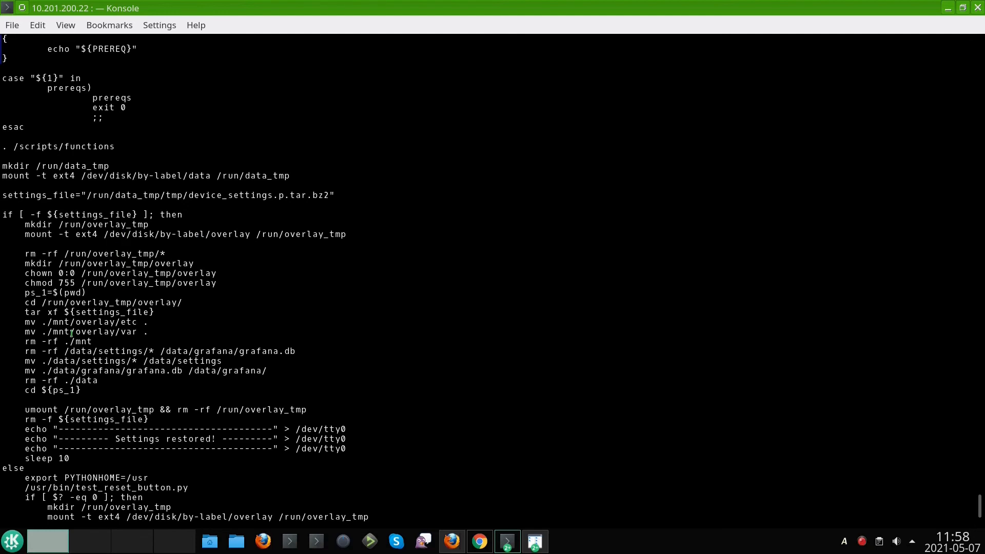
mouse_move(42, 246)
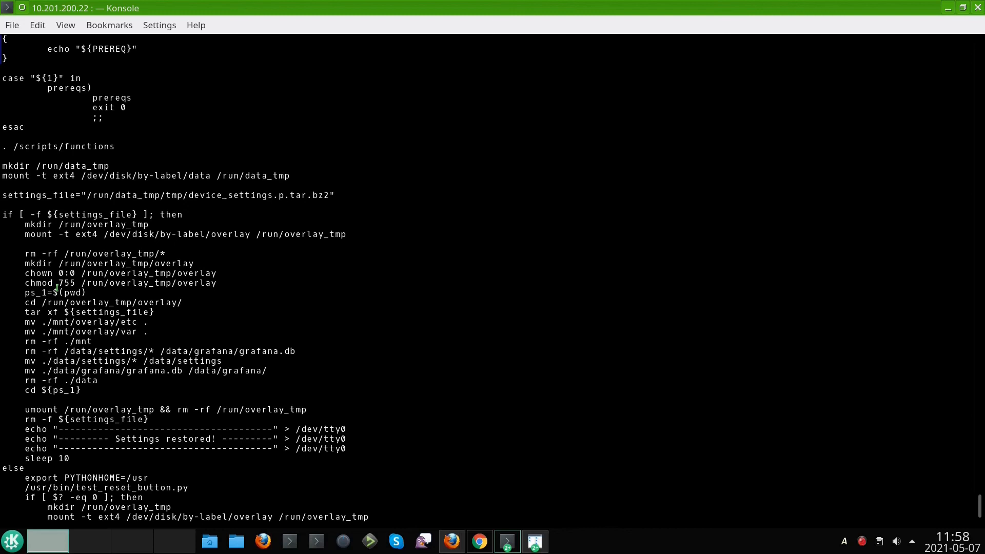
mouse_move(360, 352)
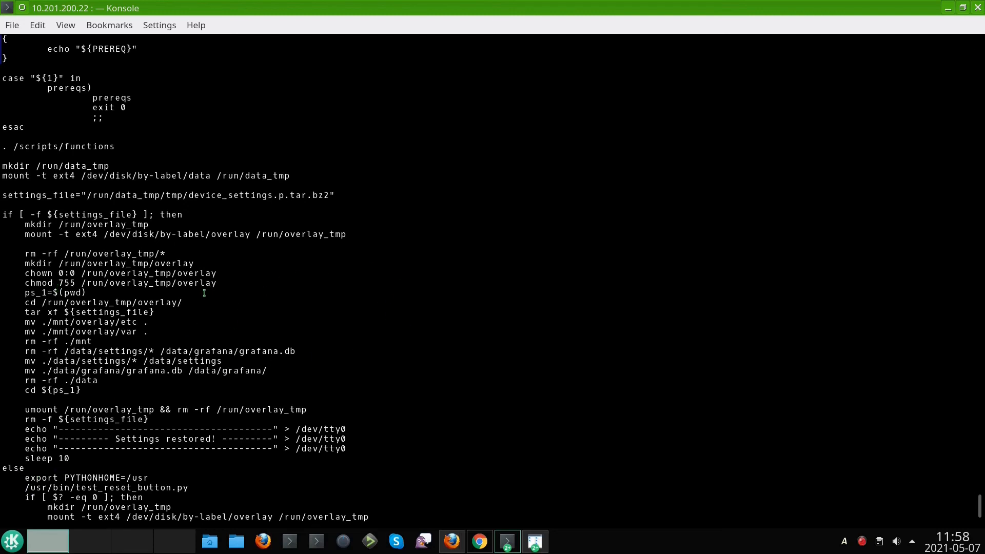
mouse_move(289, 290)
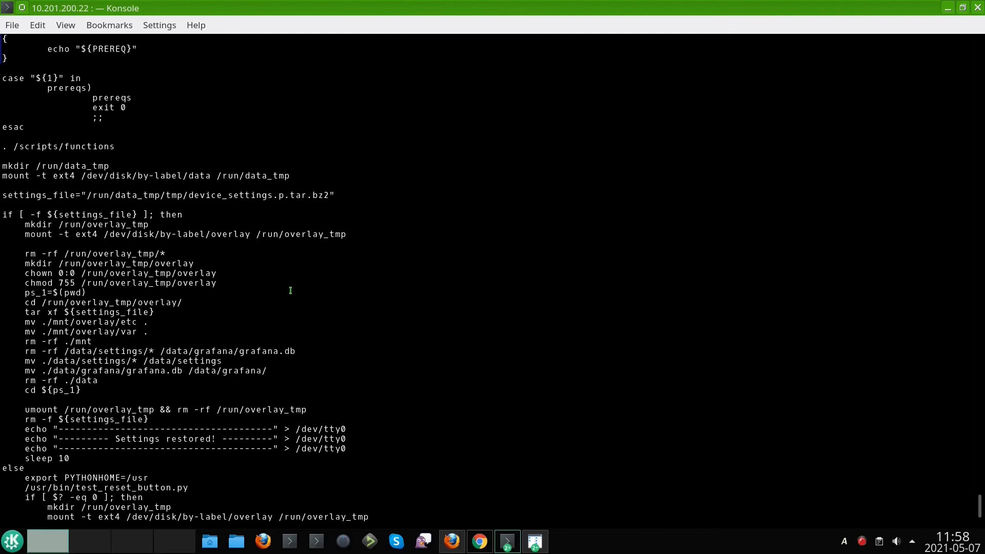
mouse_move(318, 288)
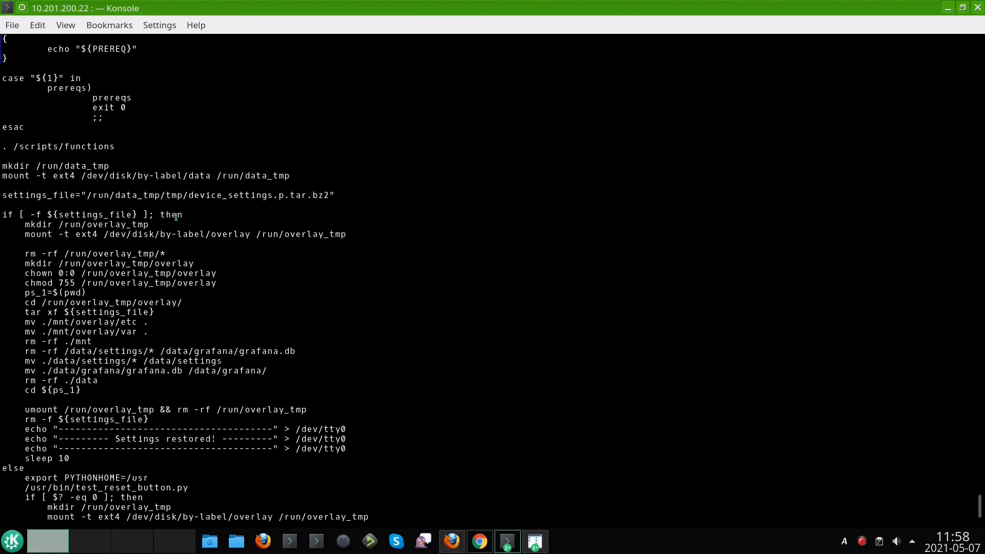
mouse_move(53, 341)
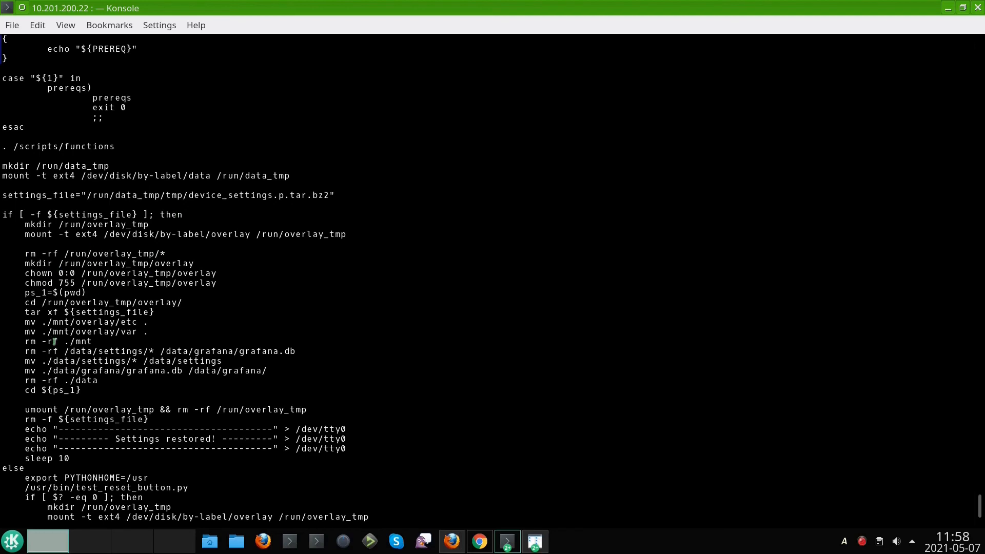
mouse_move(91, 424)
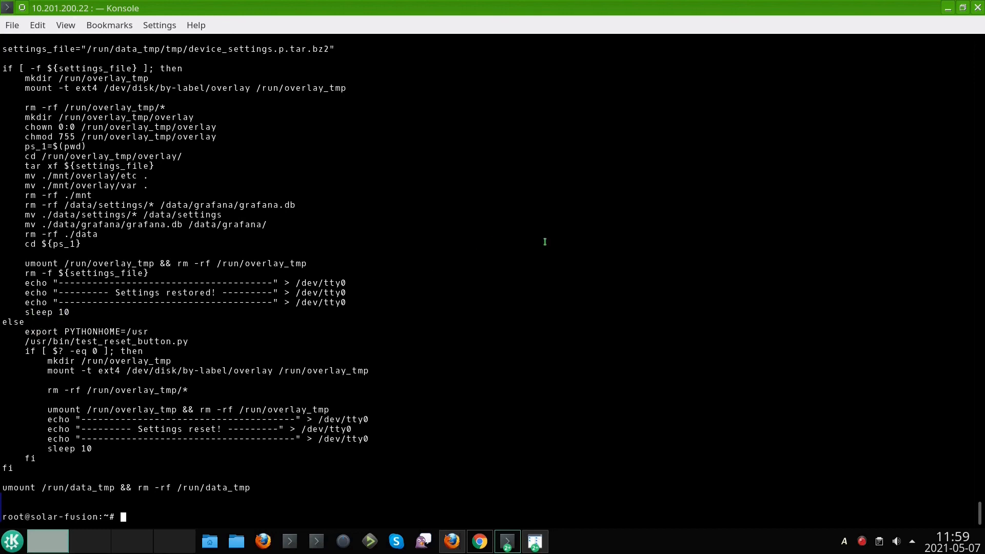
mouse_move(584, 296)
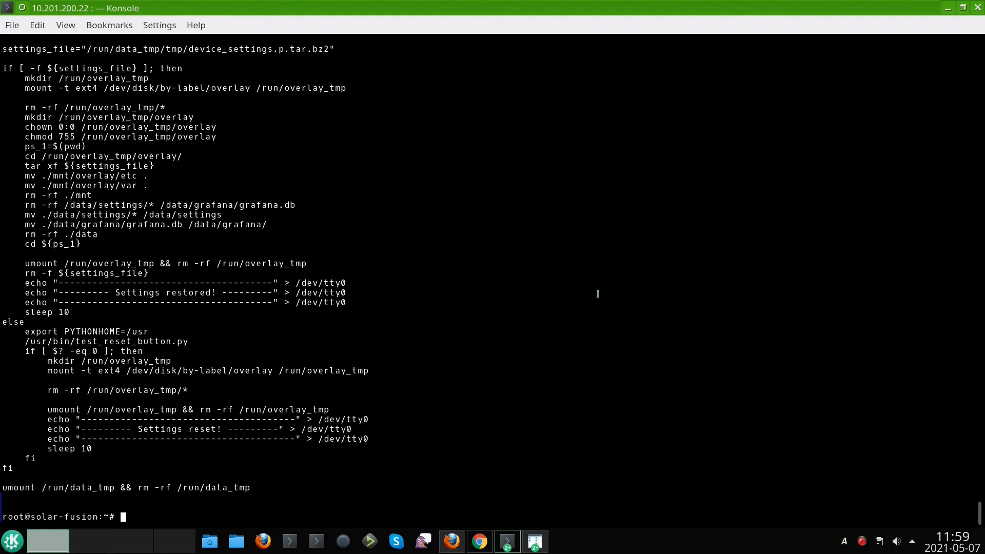
mouse_move(598, 289)
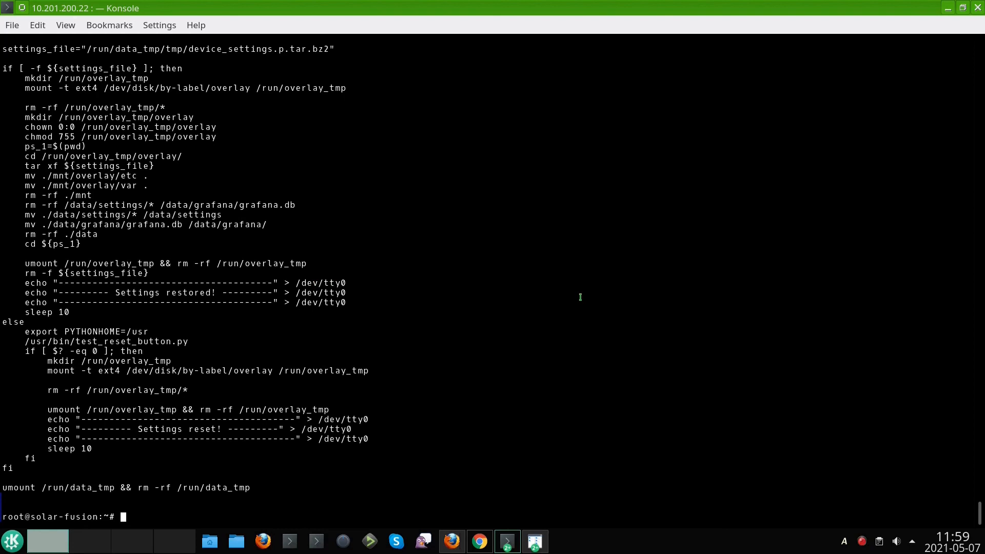
mouse_move(569, 298)
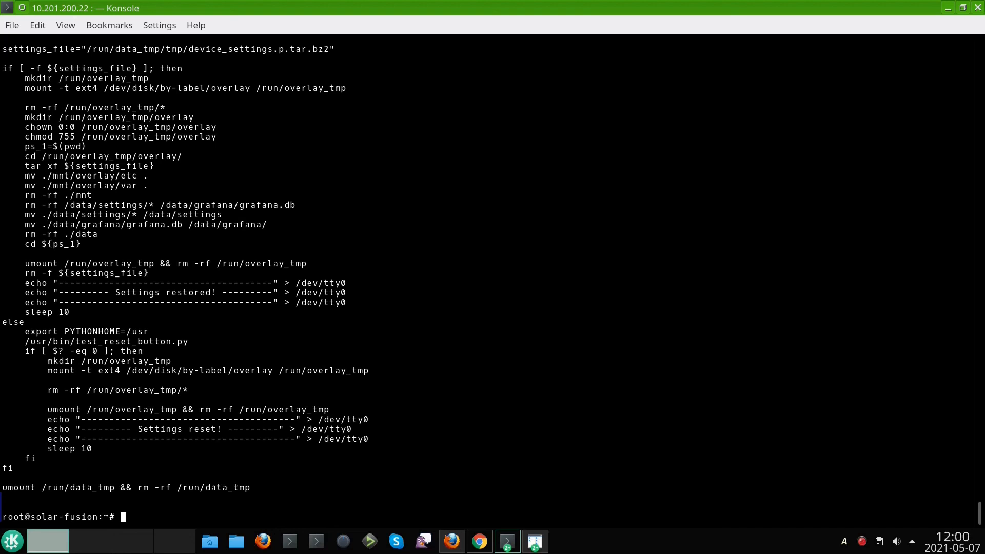
mouse_move(629, 291)
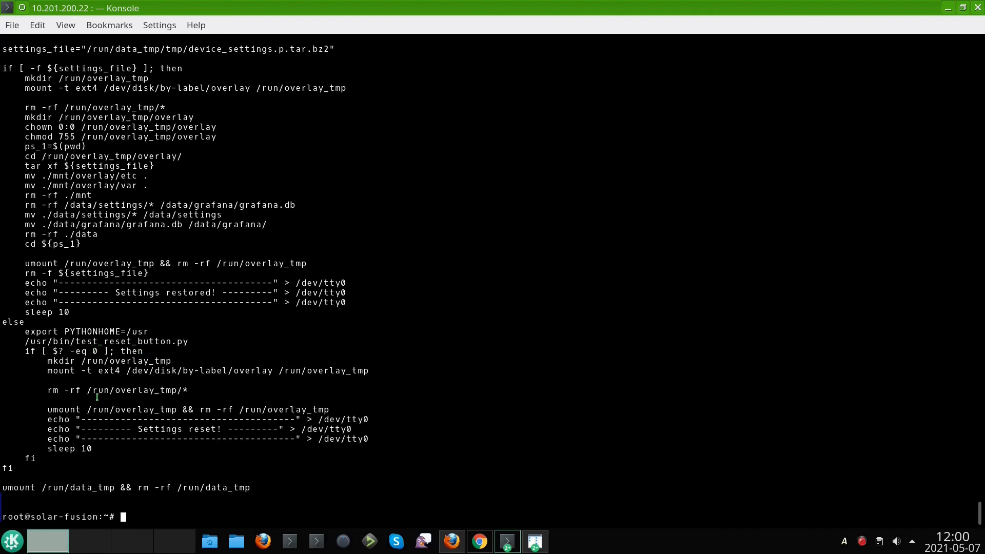
Press Enter at the root prompt to add blank prompt lines.
key(Return)
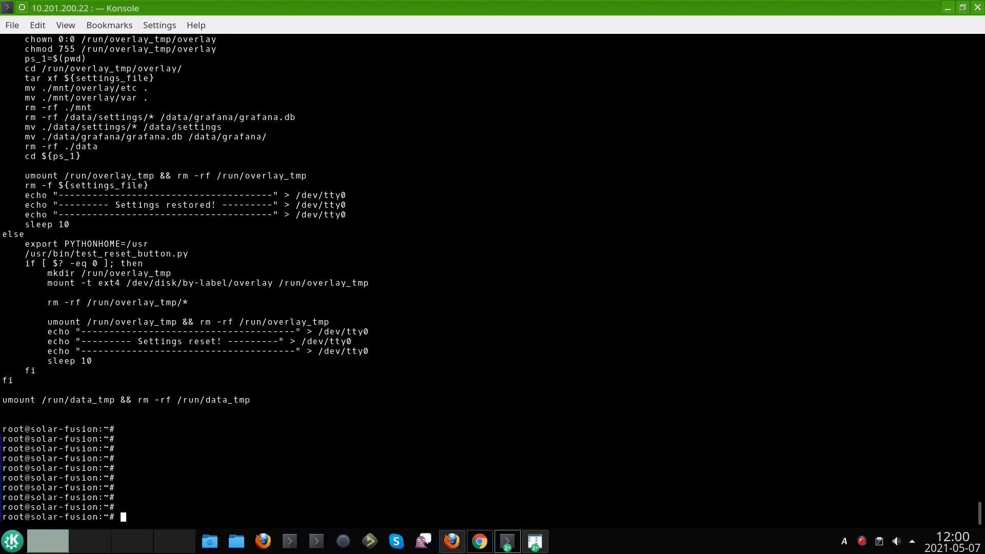